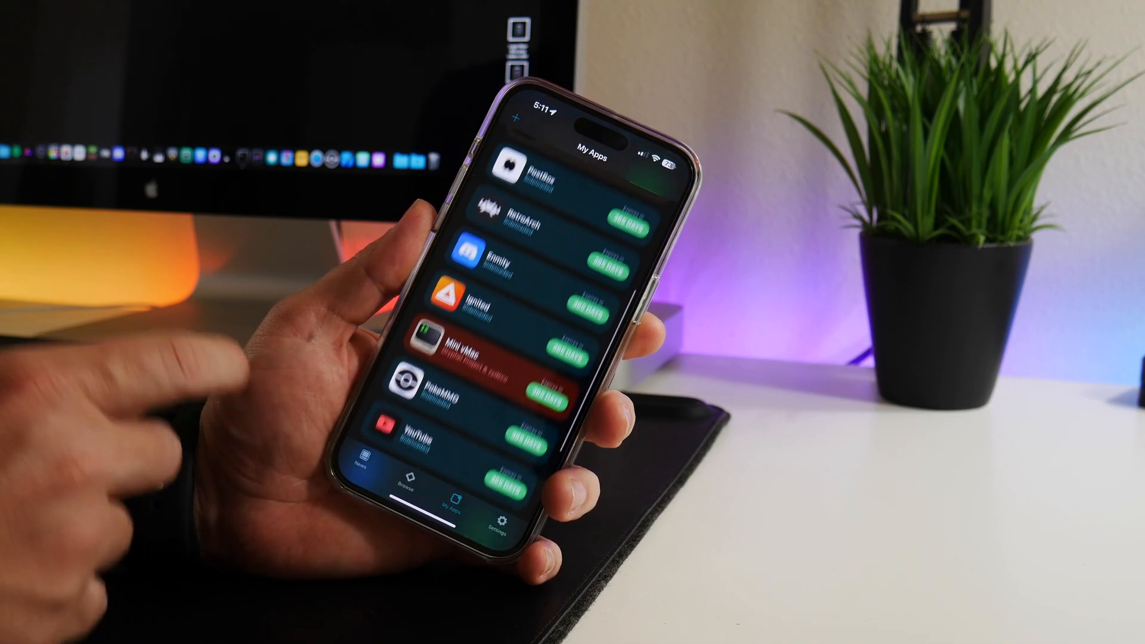
# Step: Scroll the Browse catalog of source apps such as DolphiniOS, then reach the Sources list
pyautogui.scroll(3)
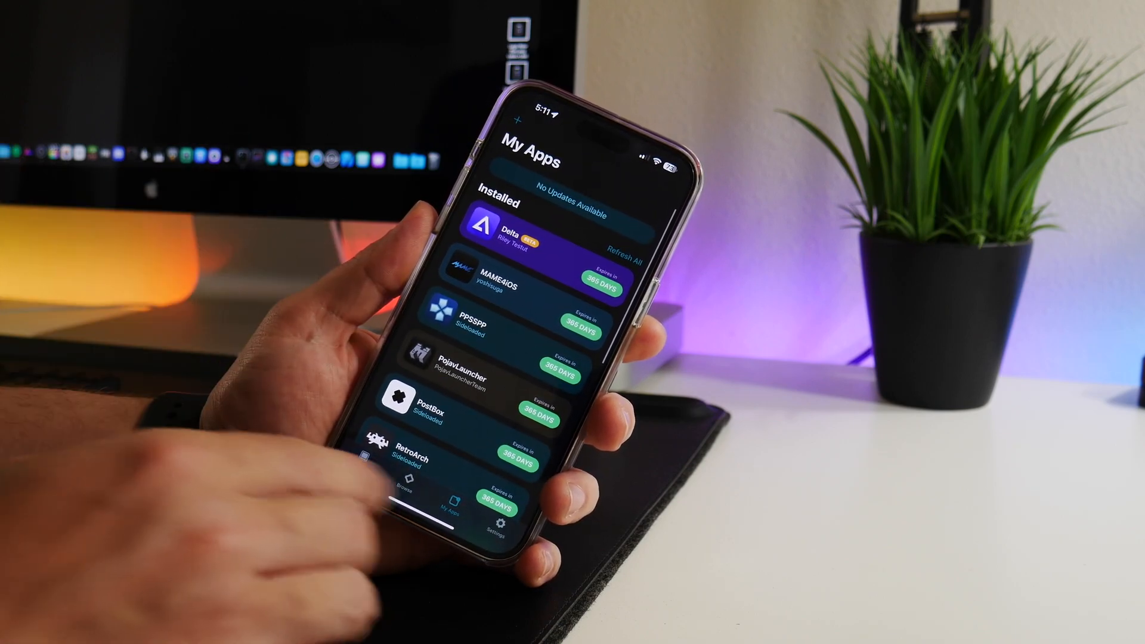
pyautogui.click(409, 486)
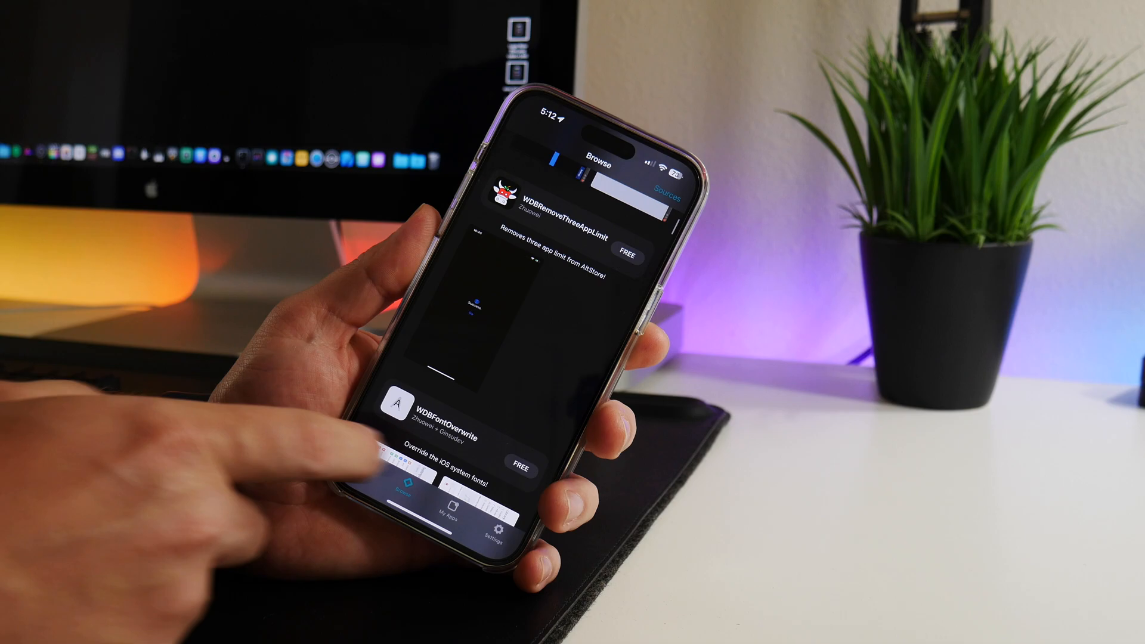
pyautogui.scroll(3)
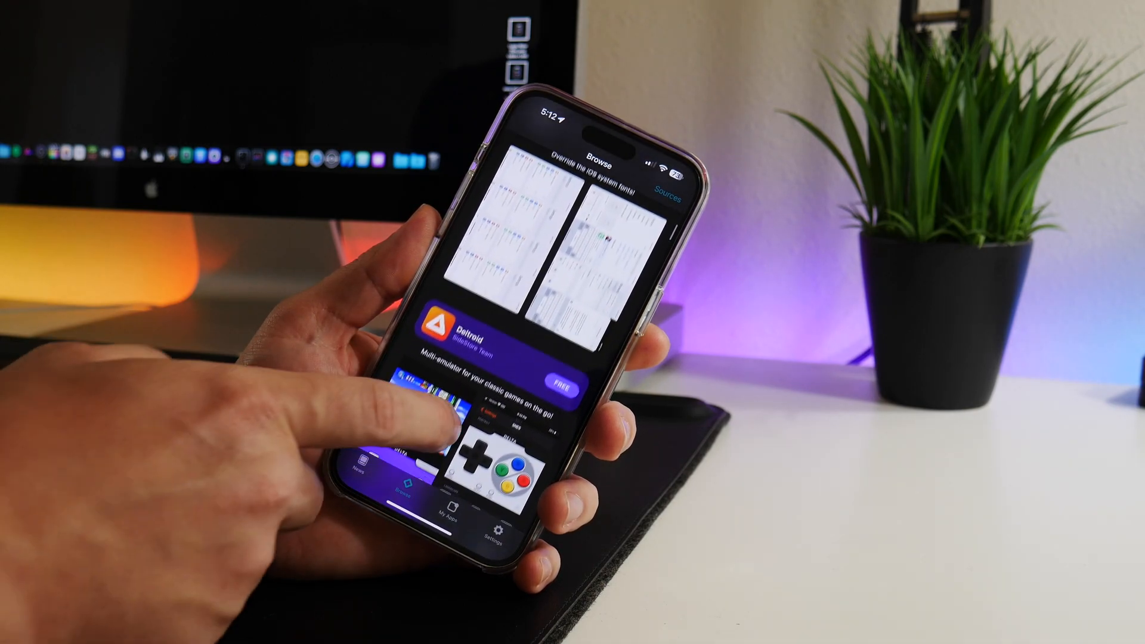
pyautogui.scroll(3)
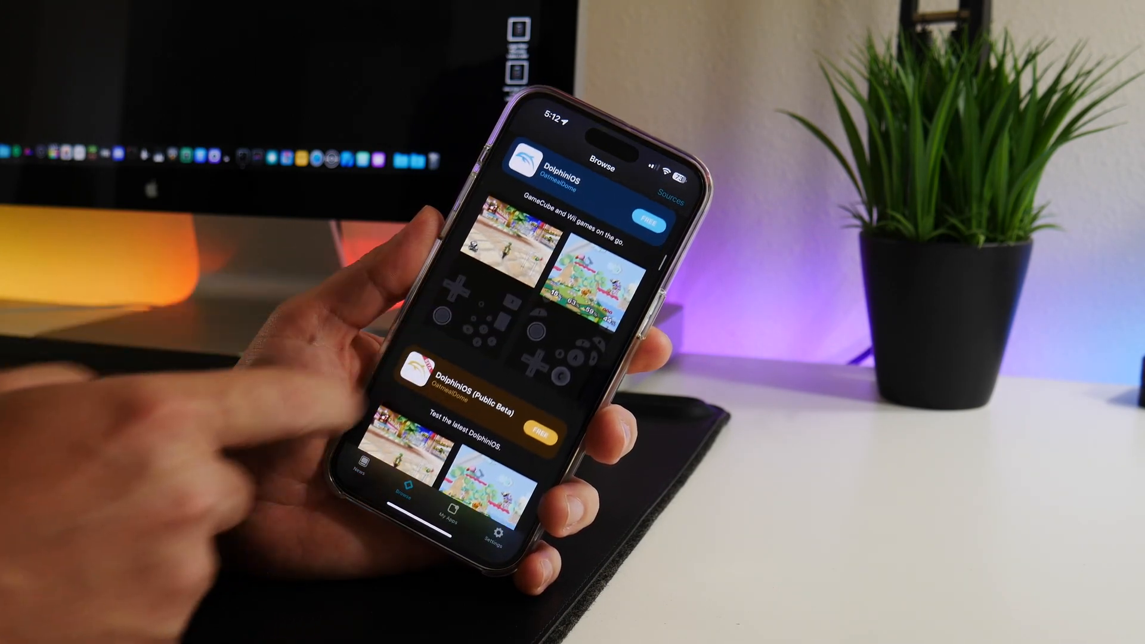
pyautogui.scroll(-3)
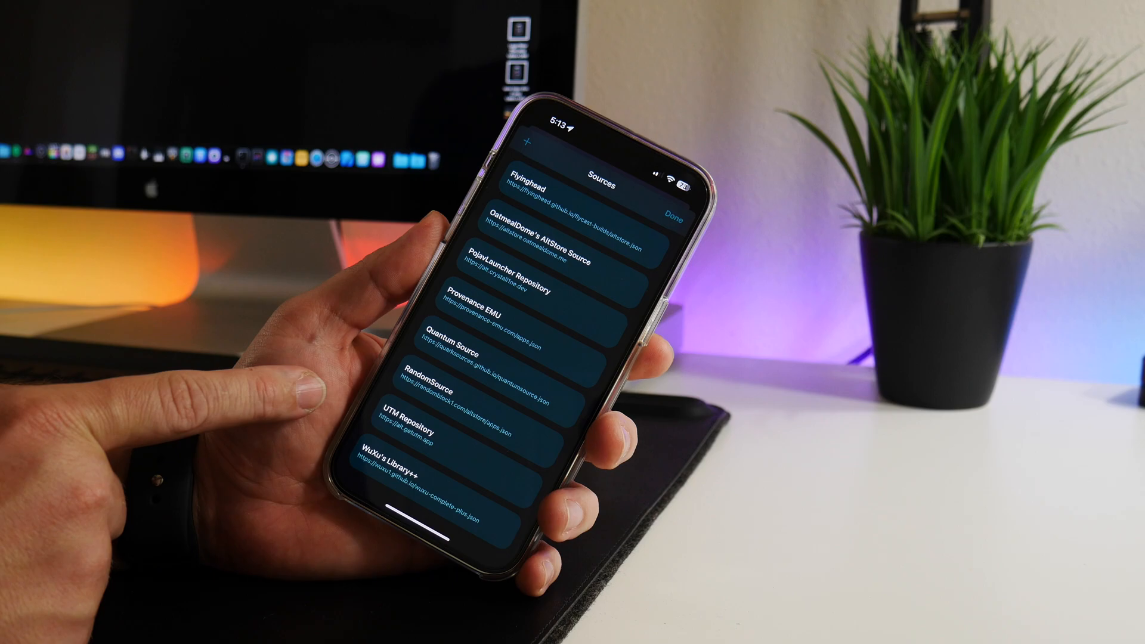
# Step: Scroll the Sources list past WuXu's Library++ to the Trusted Sources section
pyautogui.scroll(3)
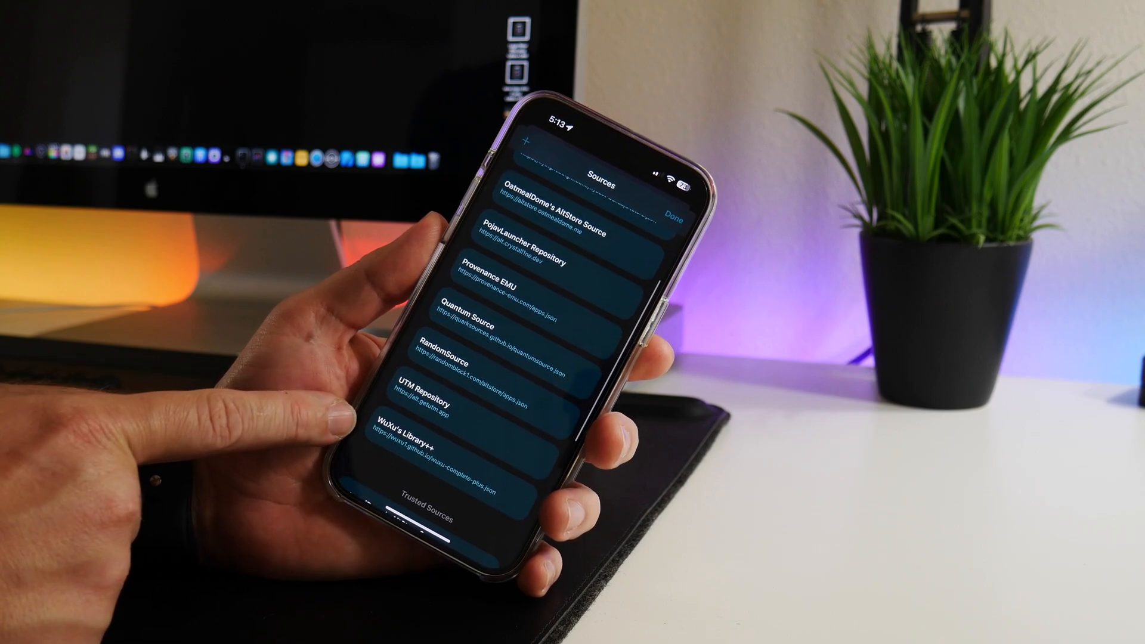